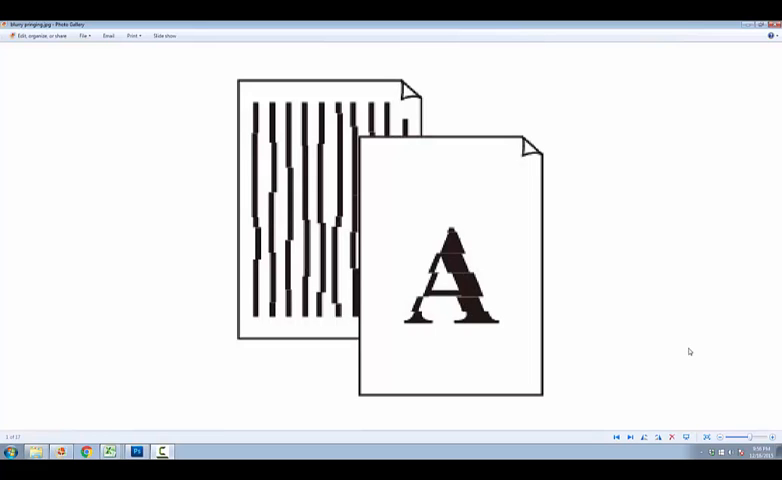
mouse_move(506, 273)
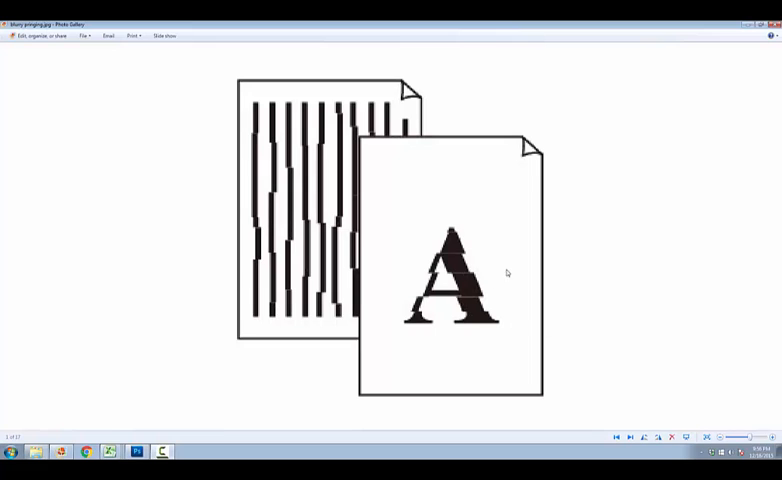
mouse_move(427, 313)
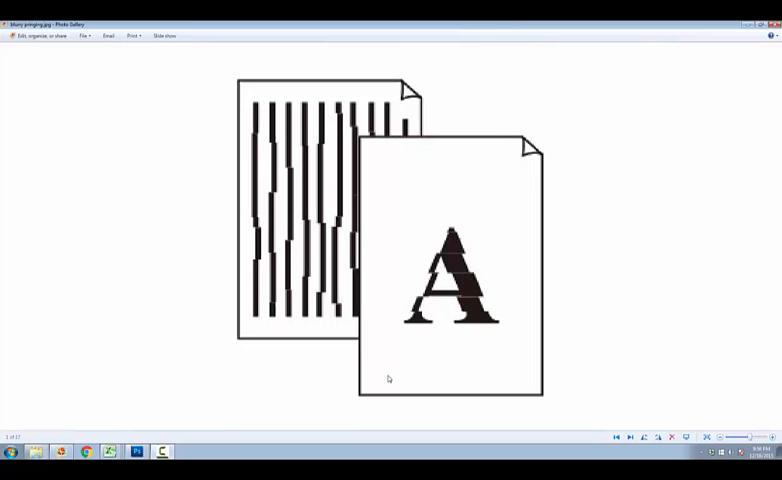
mouse_move(487, 322)
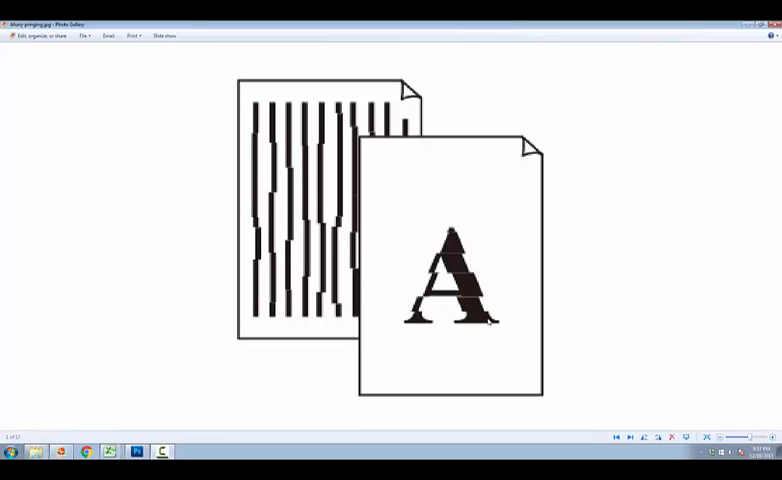
- Open Devices and Printers from the Start menu
left_click(9, 453)
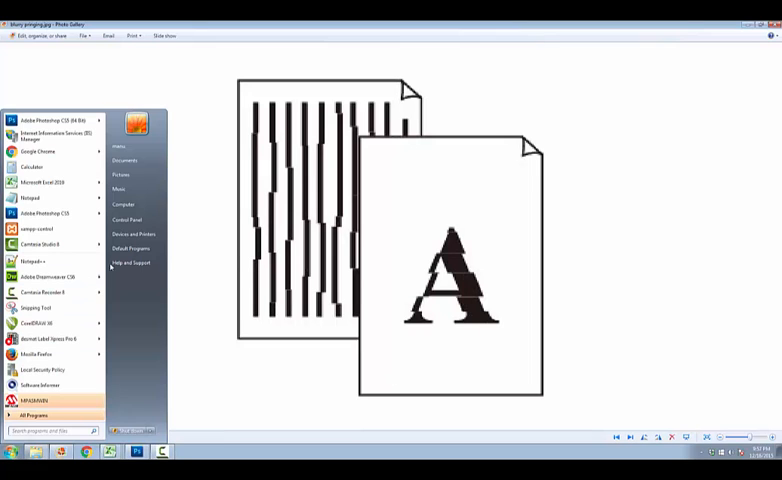
mouse_move(133, 233)
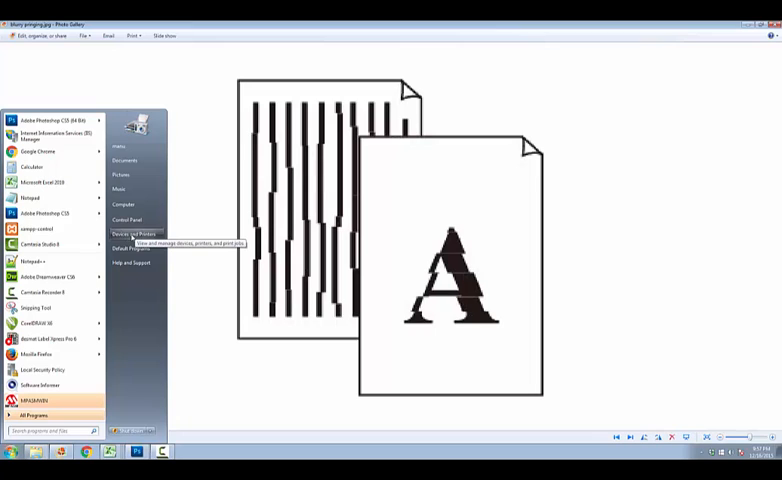
left_click(131, 234)
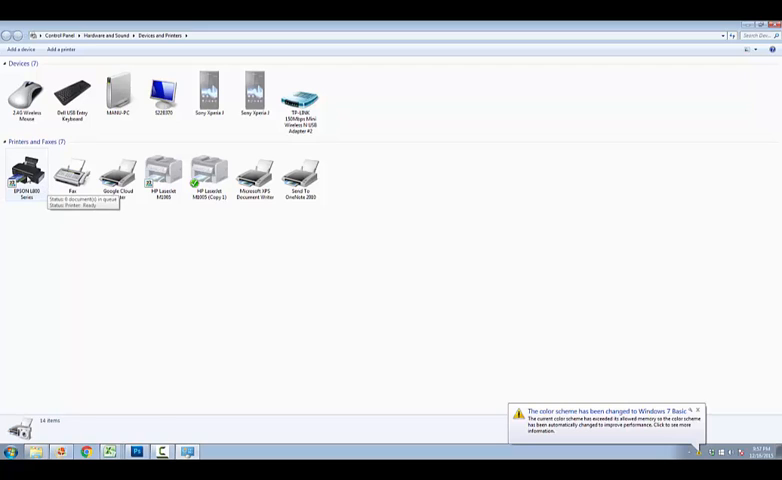
- Open Printing preferences for the EPSON L800 Series printer
left_click(24, 175)
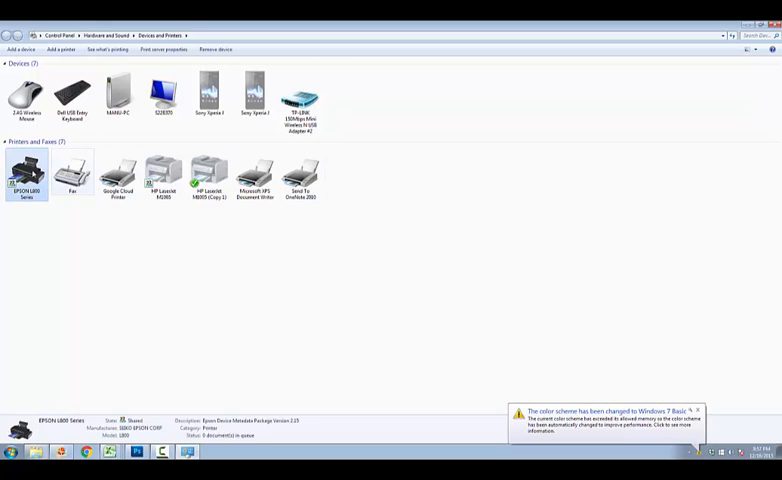
right_click(25, 172)
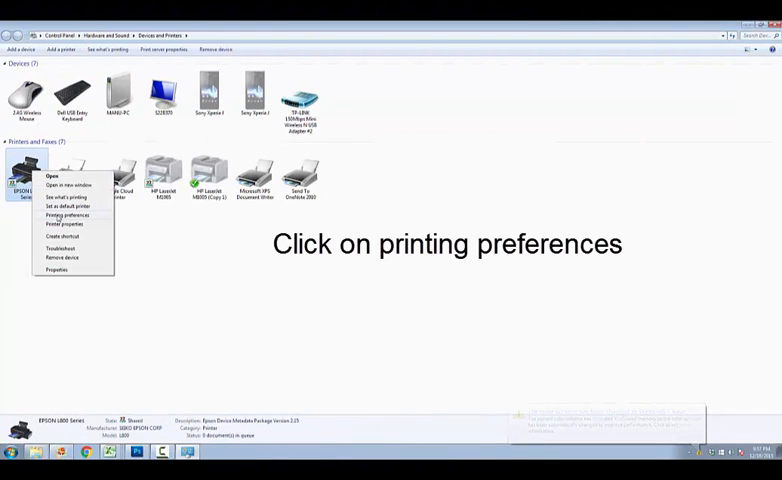
left_click(67, 215)
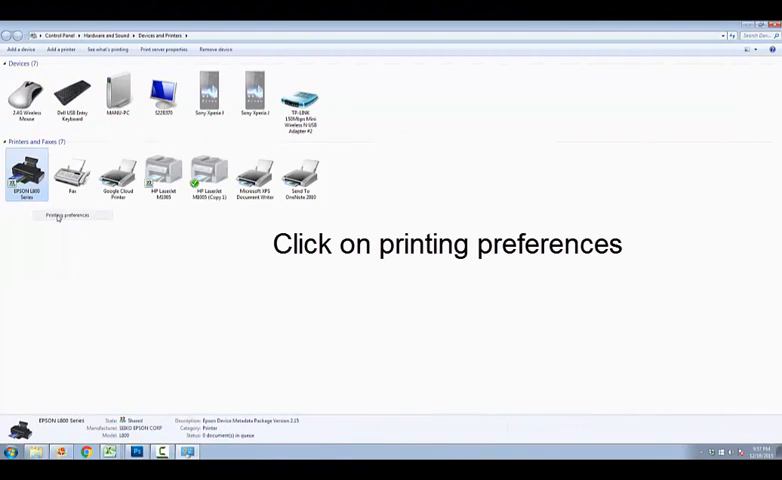
left_click(66, 215)
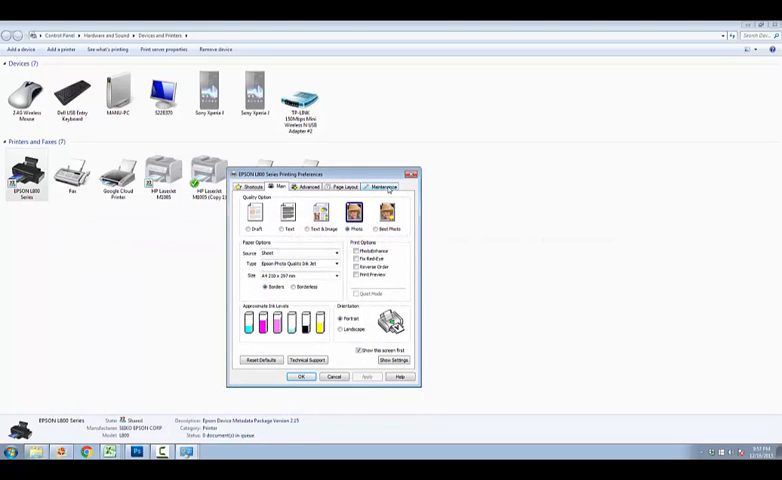
- Launch Print Head Alignment from the Maintenance tab
left_click(384, 187)
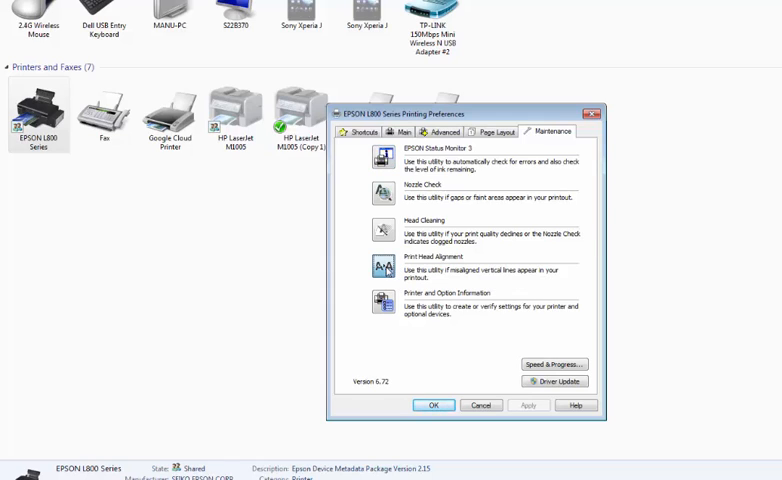
left_click(383, 268)
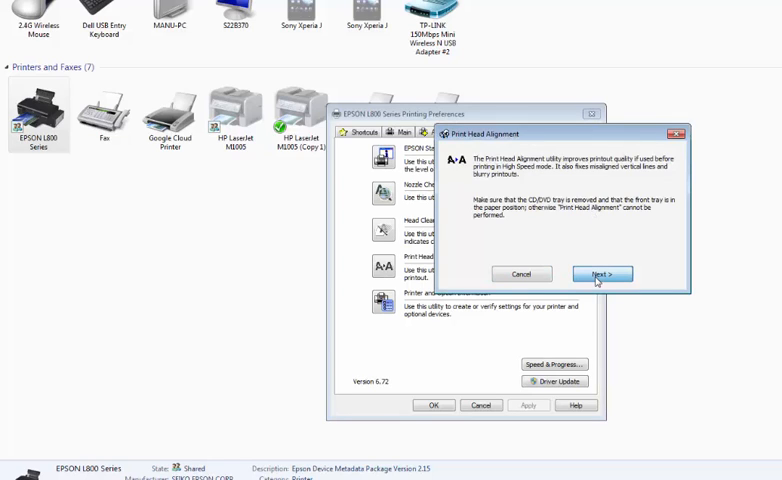
- Advance past the alignment introduction to the square-selection step
left_click(601, 273)
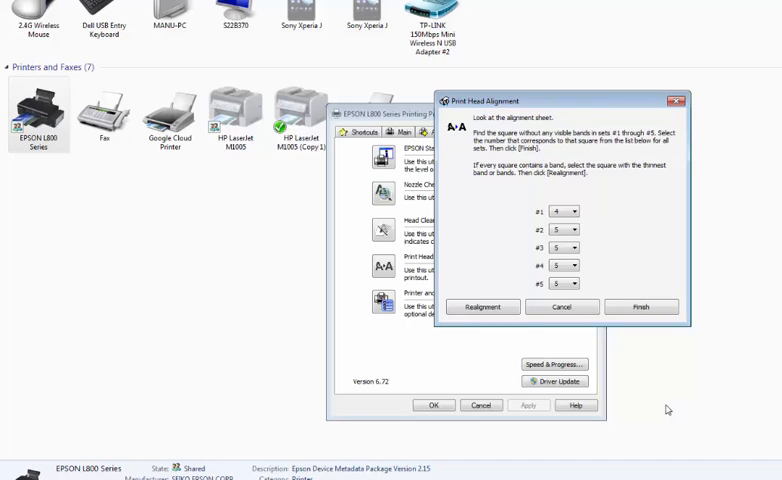
mouse_move(591, 358)
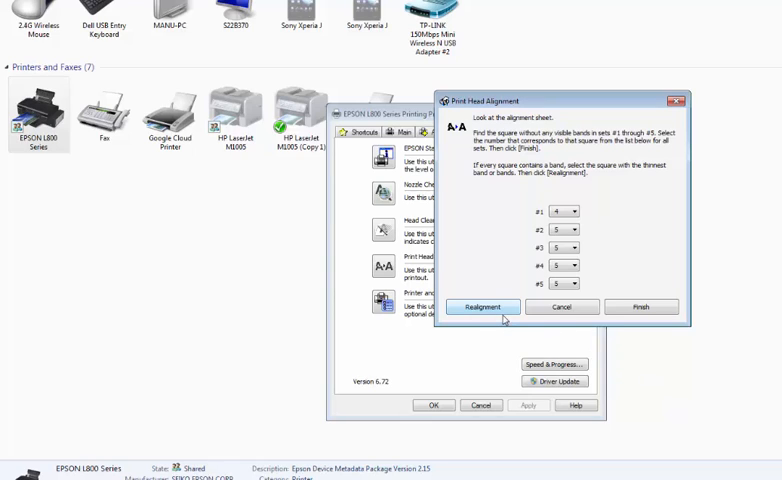
mouse_move(462, 259)
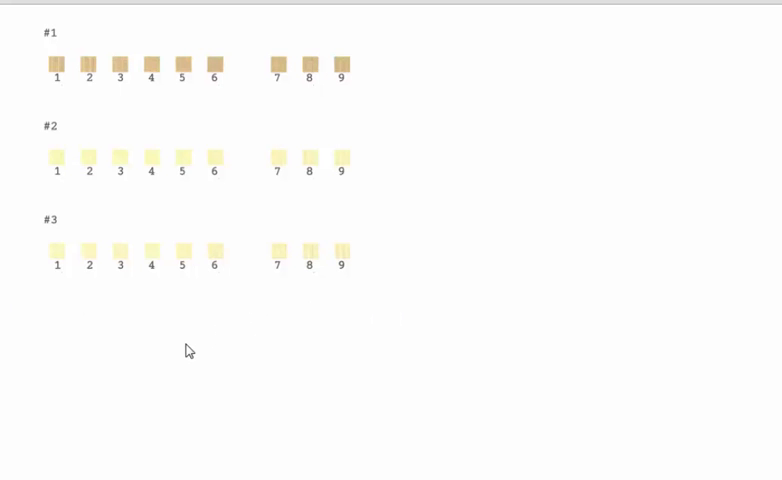
mouse_move(396, 298)
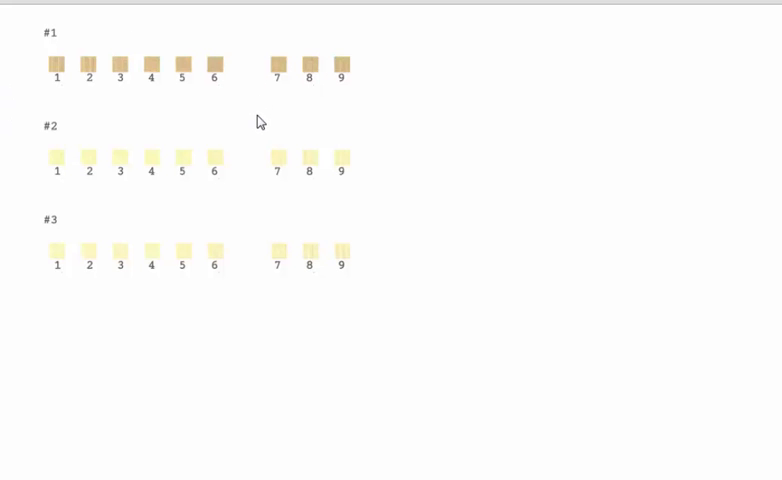
mouse_move(301, 210)
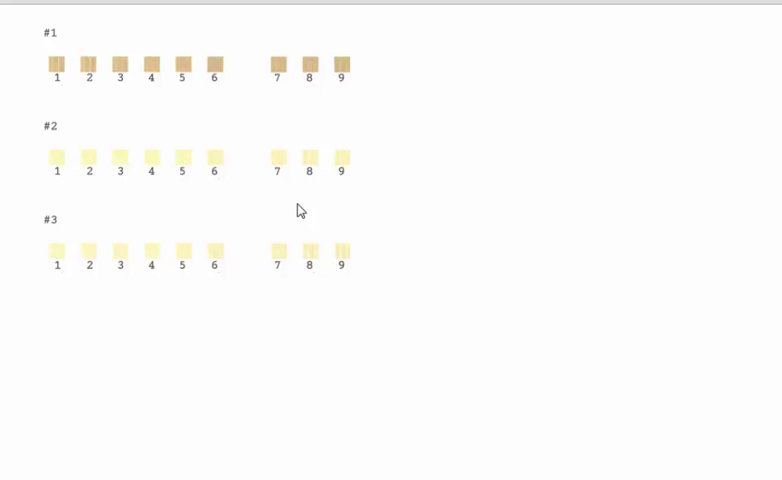
mouse_move(120, 448)
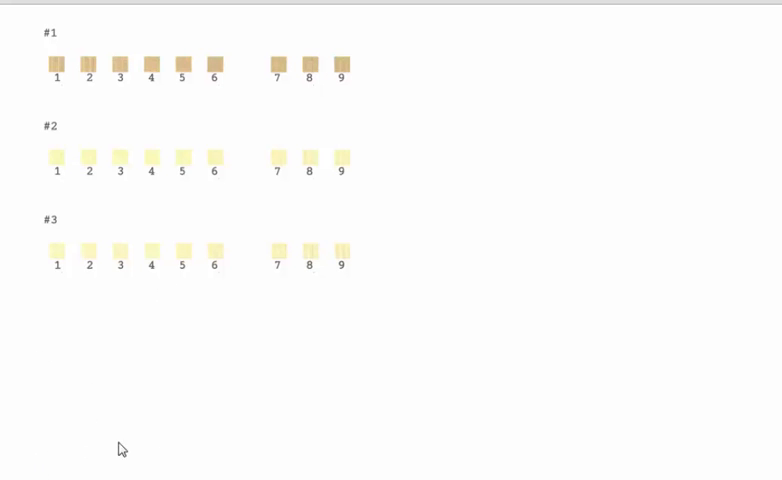
mouse_move(142, 418)
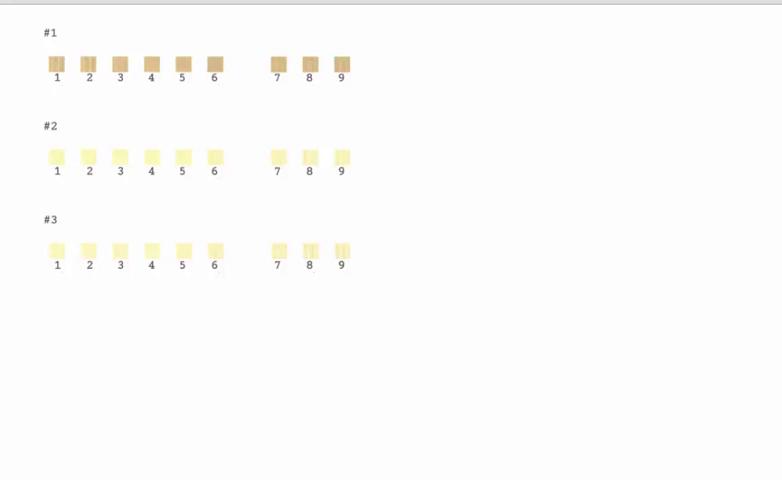
mouse_move(145, 272)
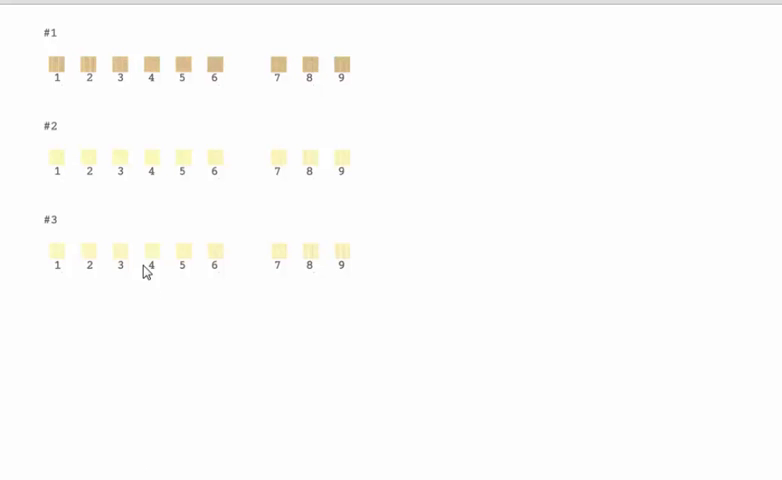
mouse_move(123, 175)
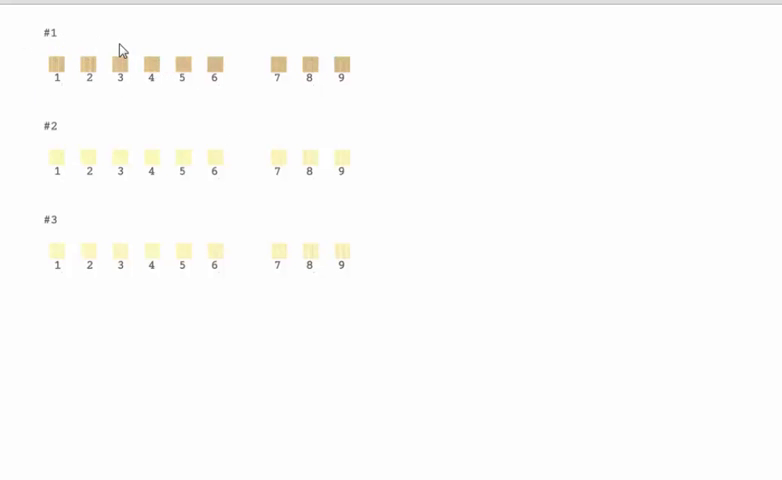
mouse_move(156, 68)
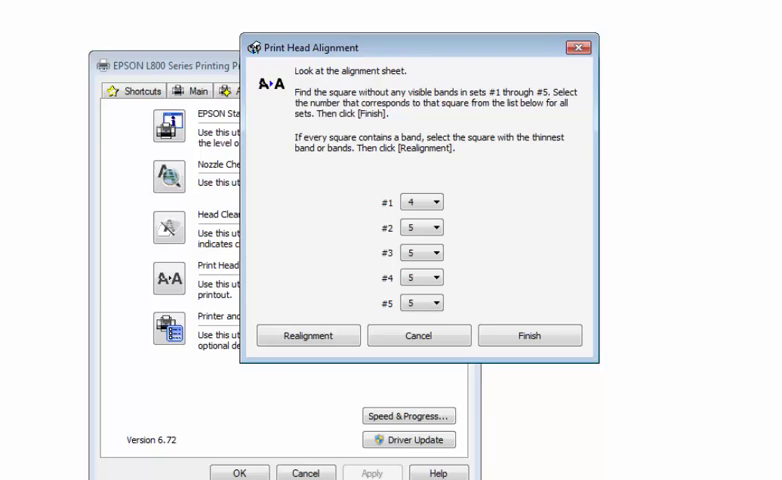
mouse_move(518, 250)
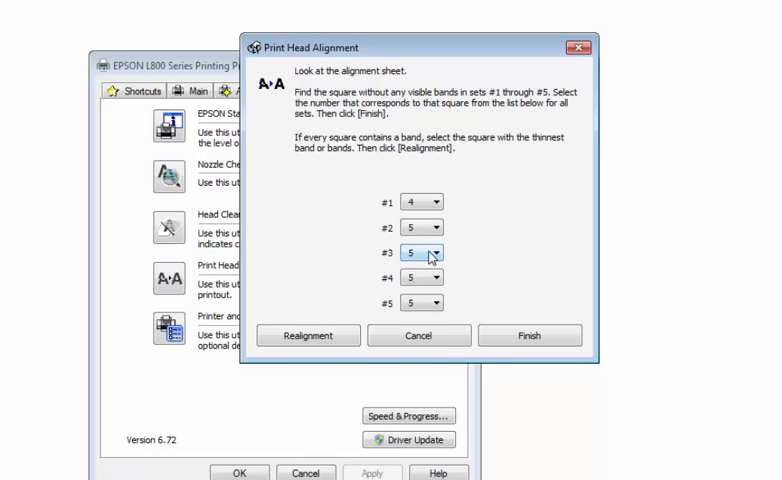
- Confirm squares 4, 5, 5, 5, 5 for sets #1–#5 and finish alignment
left_click(412, 252)
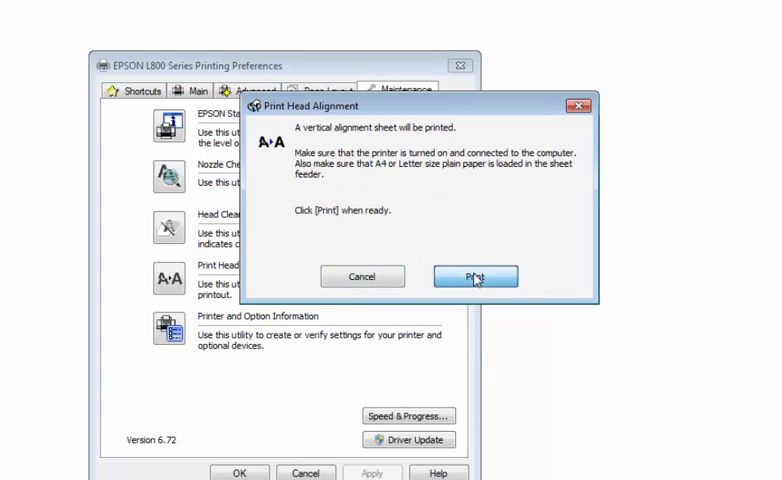
left_click(475, 276)
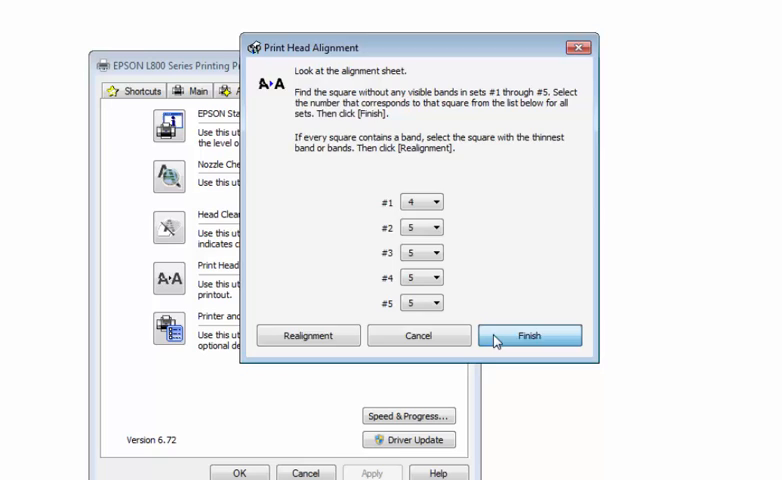
left_click(530, 335)
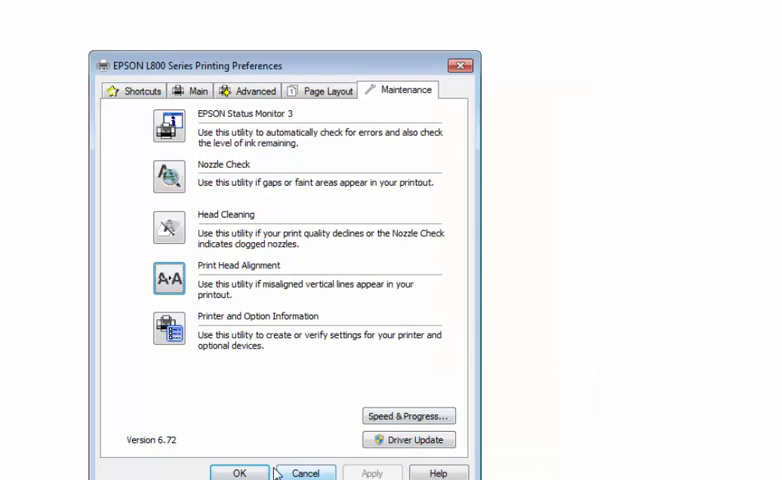